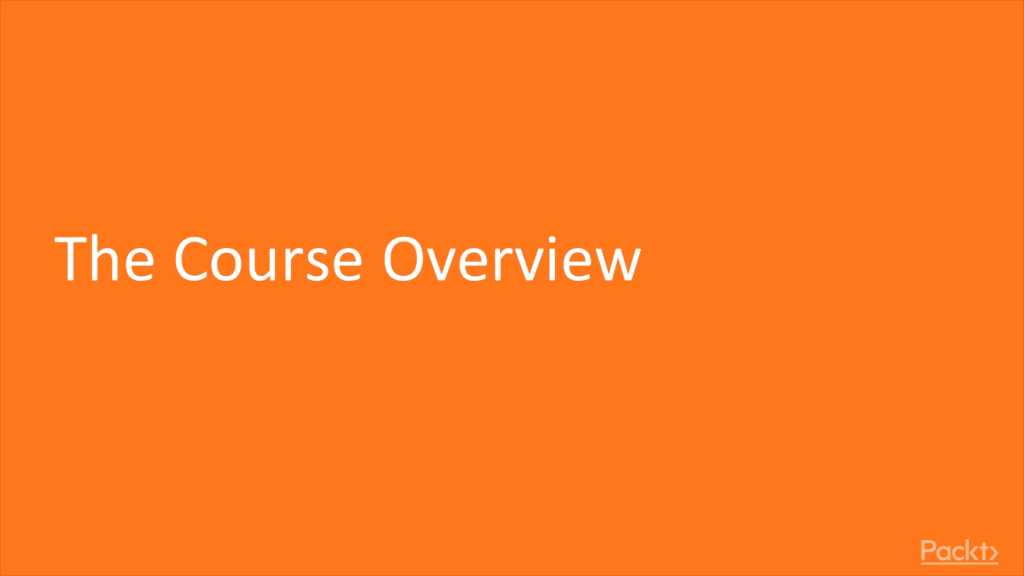
{"action": "key", "text": "right"}
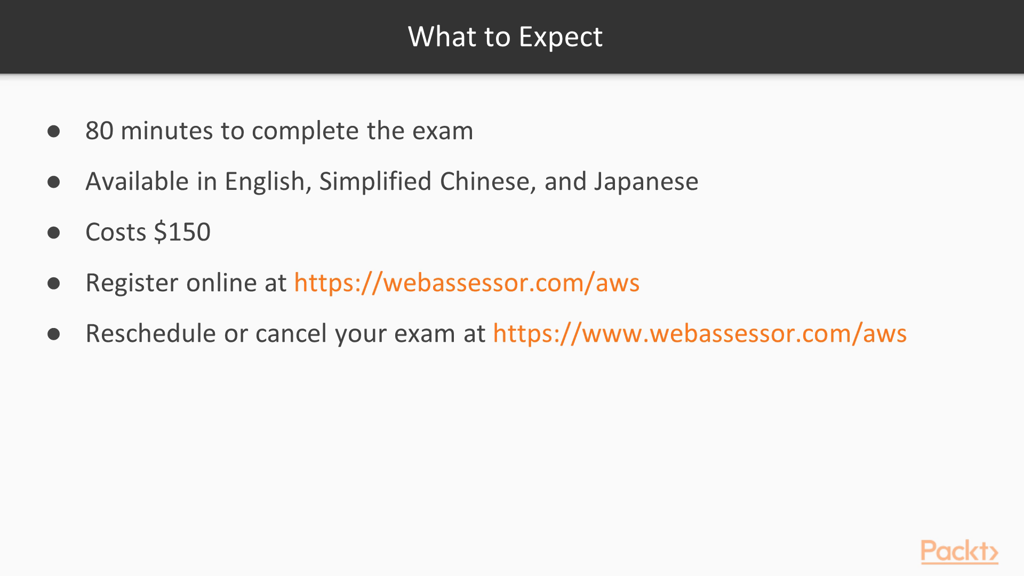
{"action": "key", "text": "Right"}
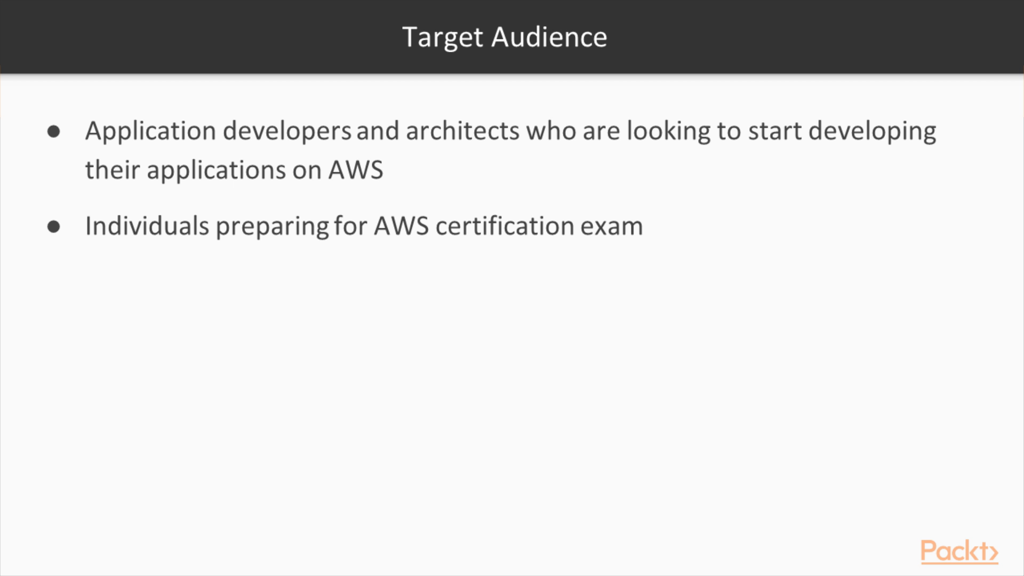